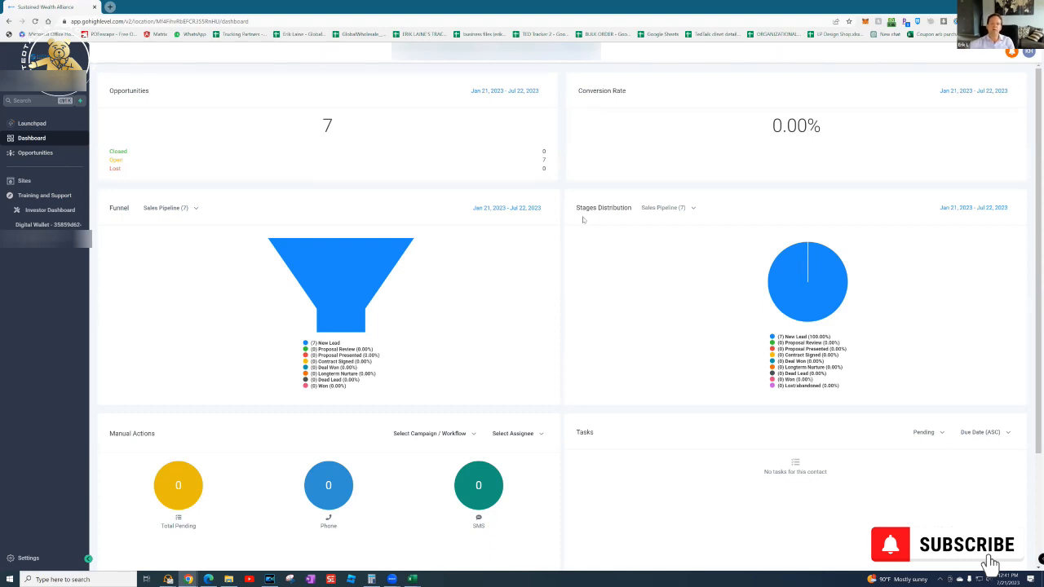
mouse_move(554, 218)
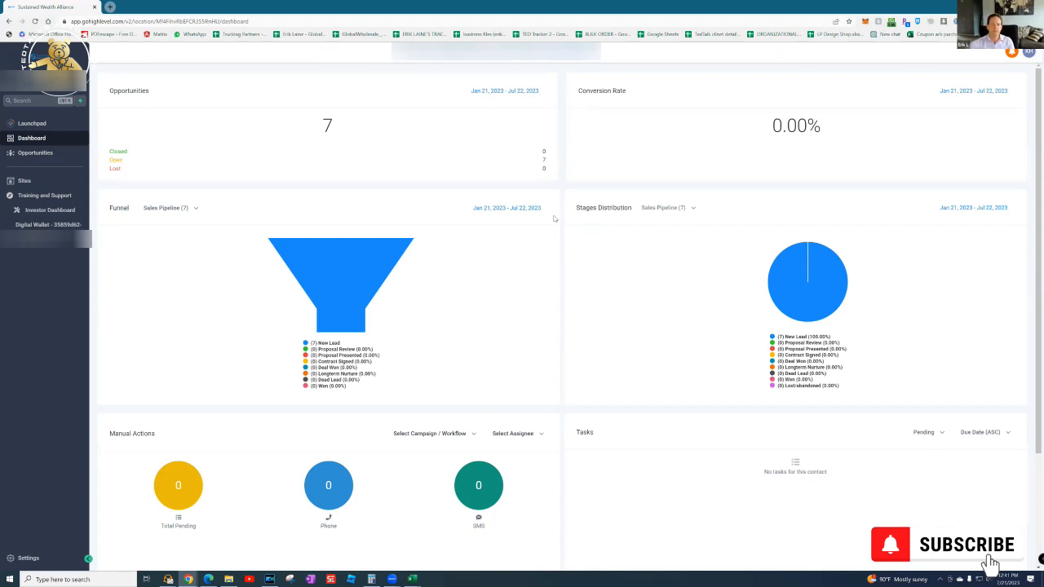
mouse_move(501, 237)
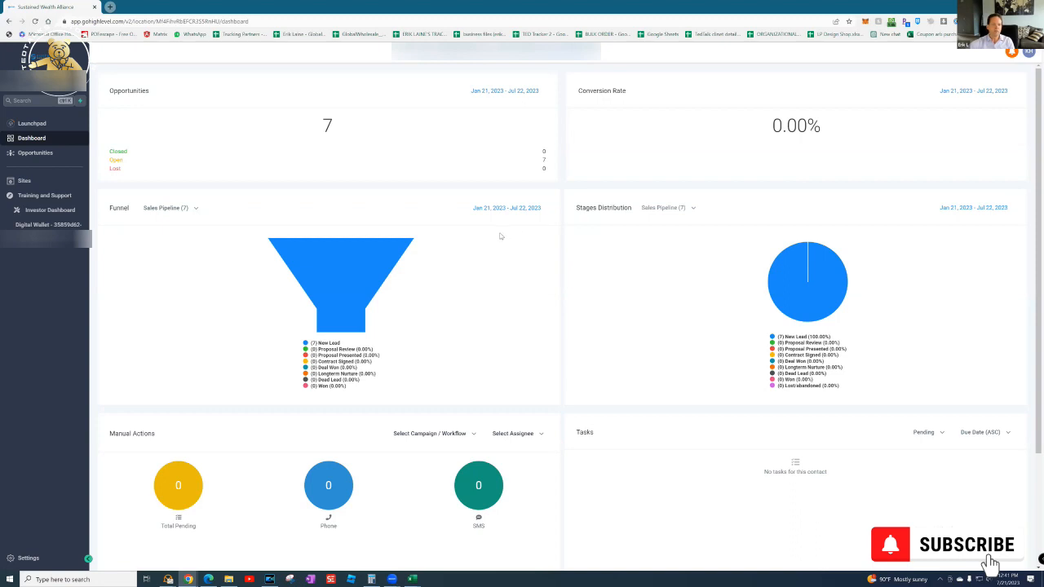
mouse_move(356, 334)
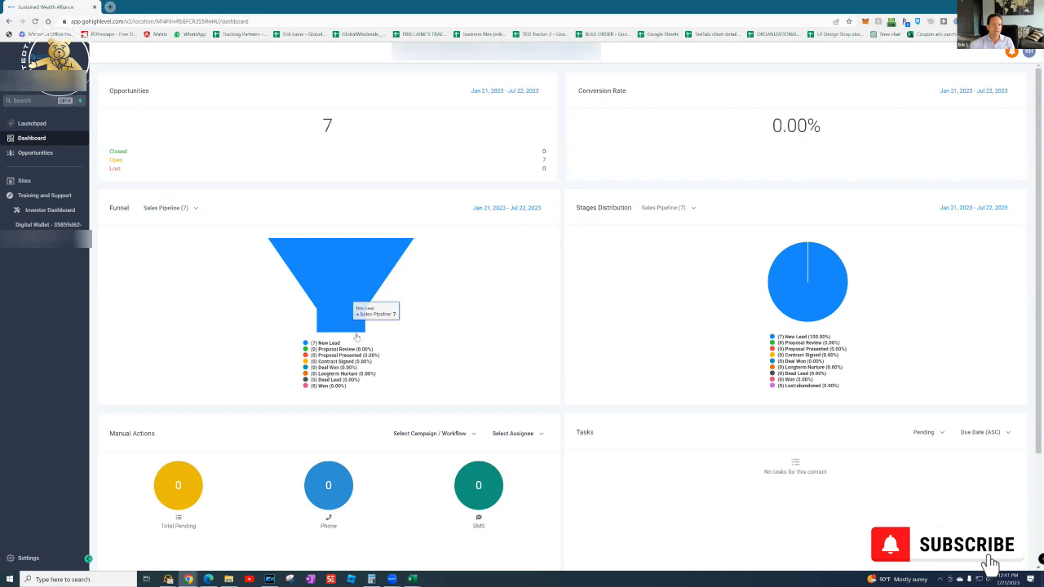
mouse_move(169, 293)
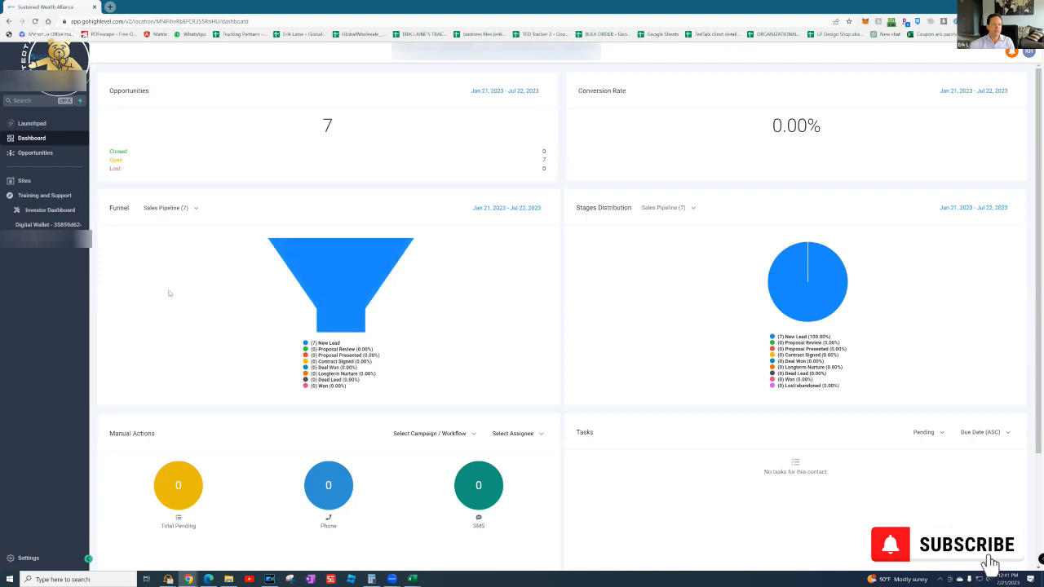
mouse_move(835, 238)
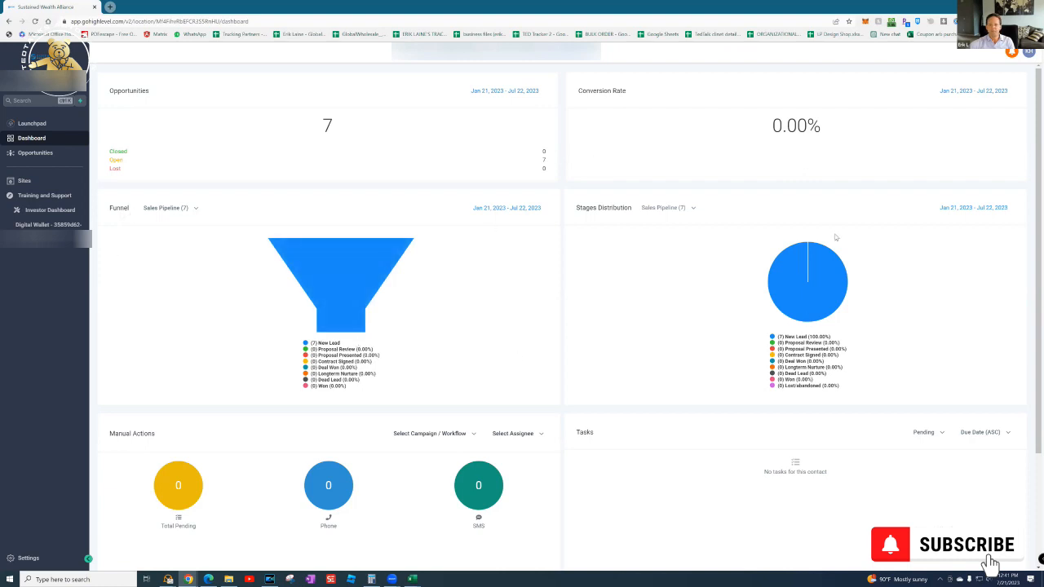
mouse_move(692, 135)
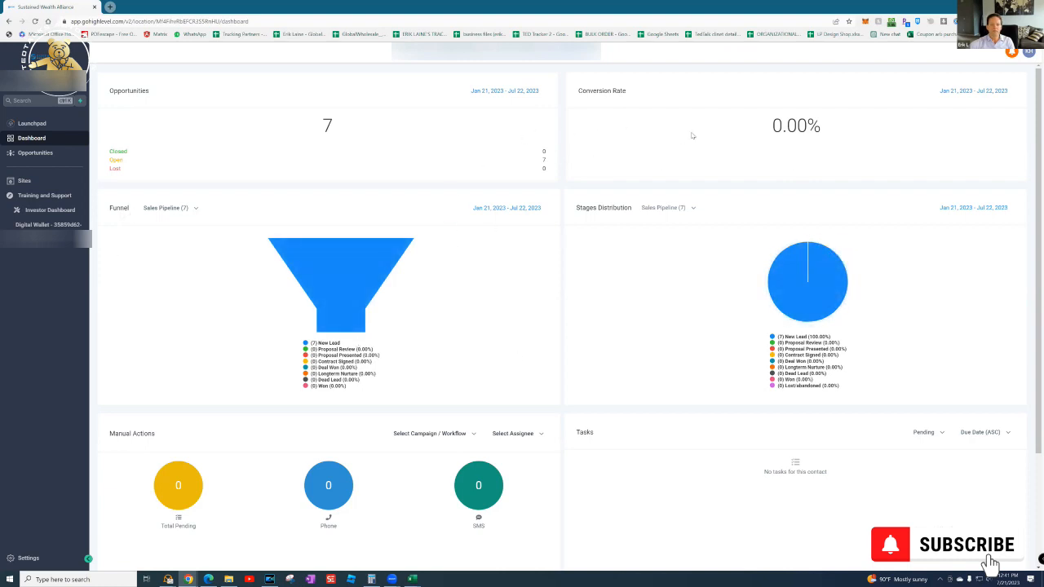
mouse_move(646, 183)
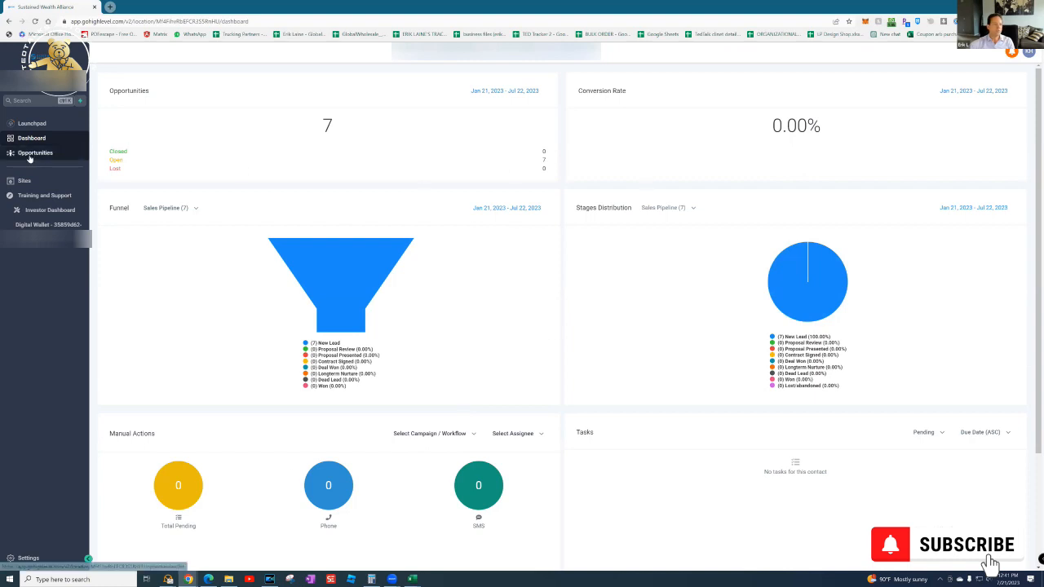
Review the Sales Pipeline board by stage, then move on to the Investor Dashboard metrics.
left_click(36, 153)
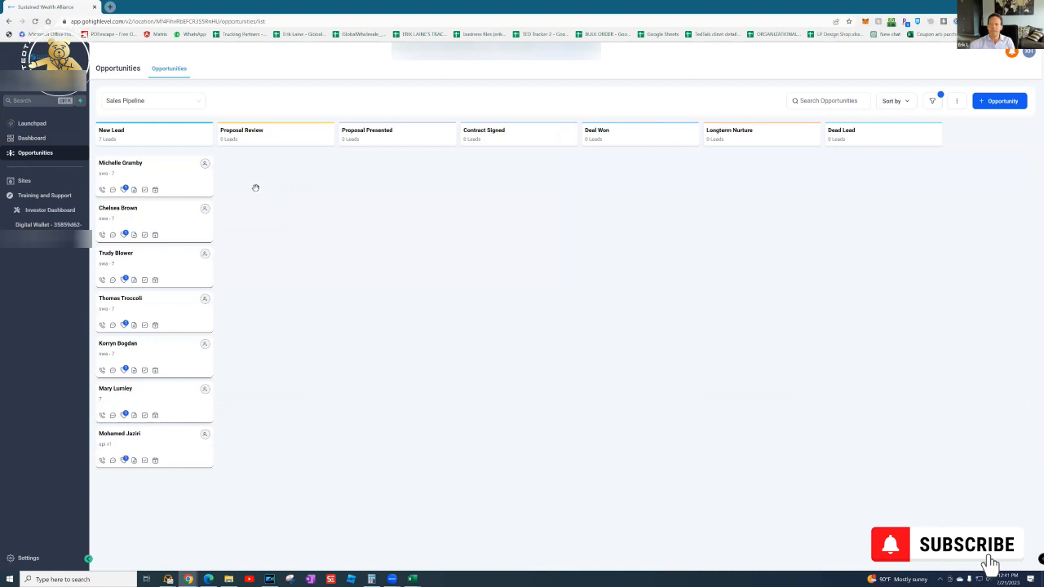
mouse_move(288, 182)
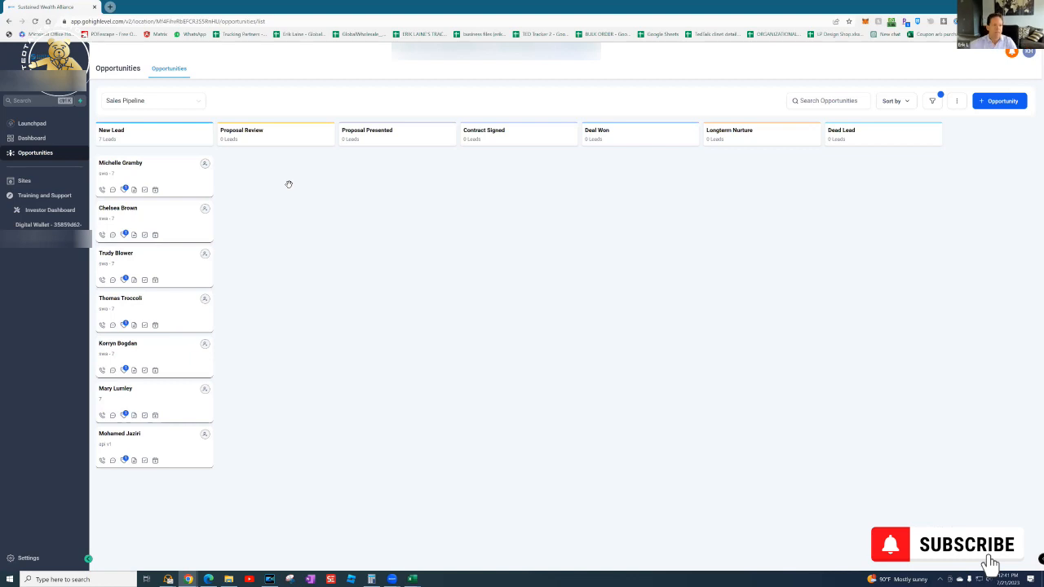
mouse_move(245, 137)
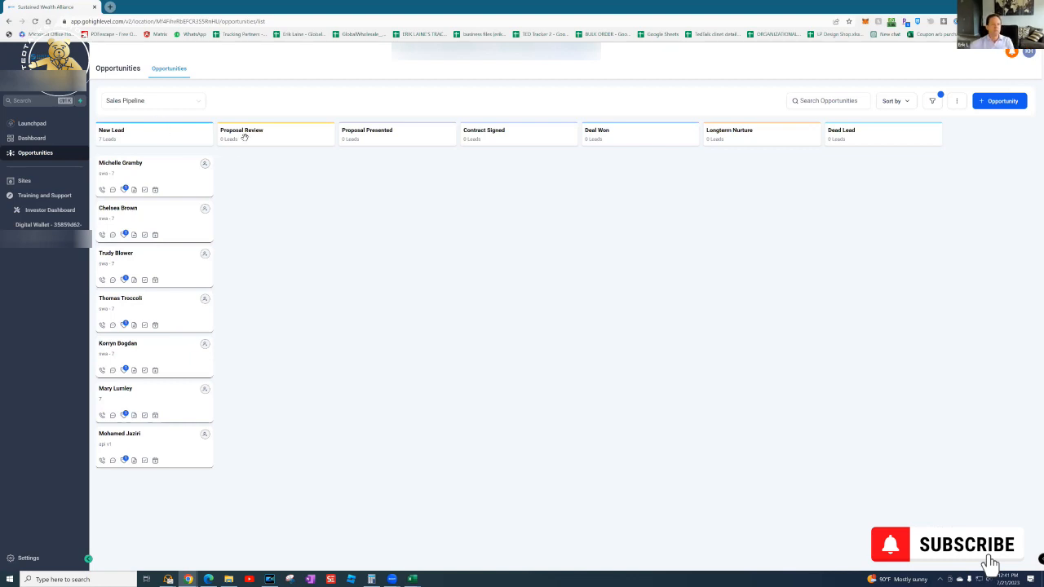
mouse_move(398, 141)
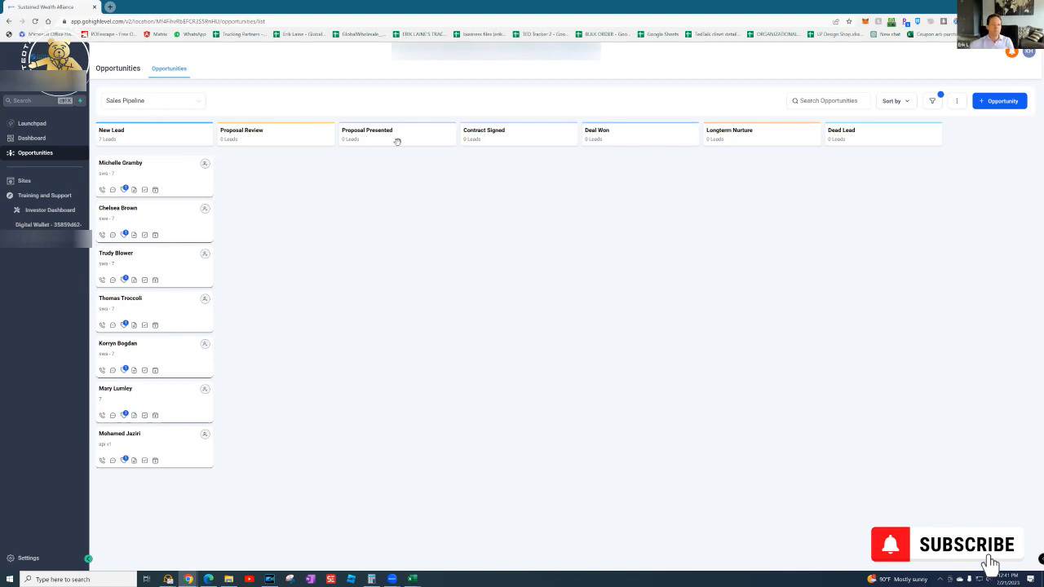
mouse_move(725, 138)
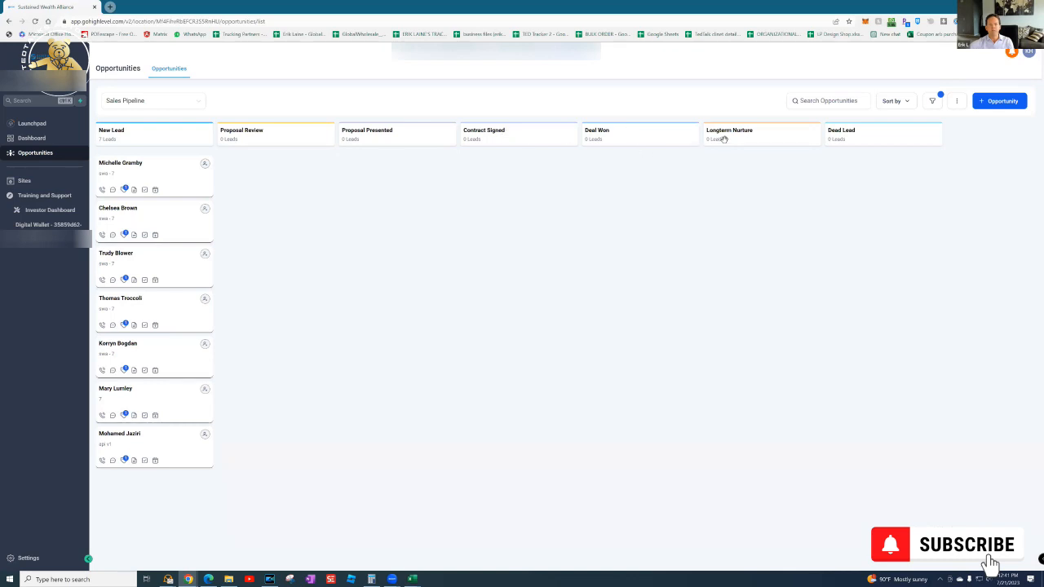
mouse_move(904, 116)
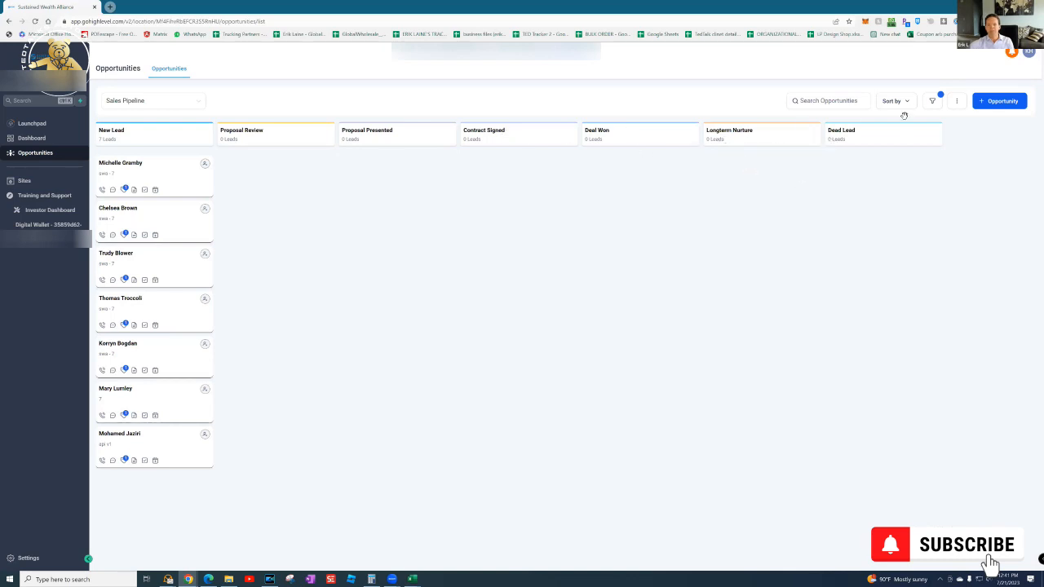
mouse_move(837, 121)
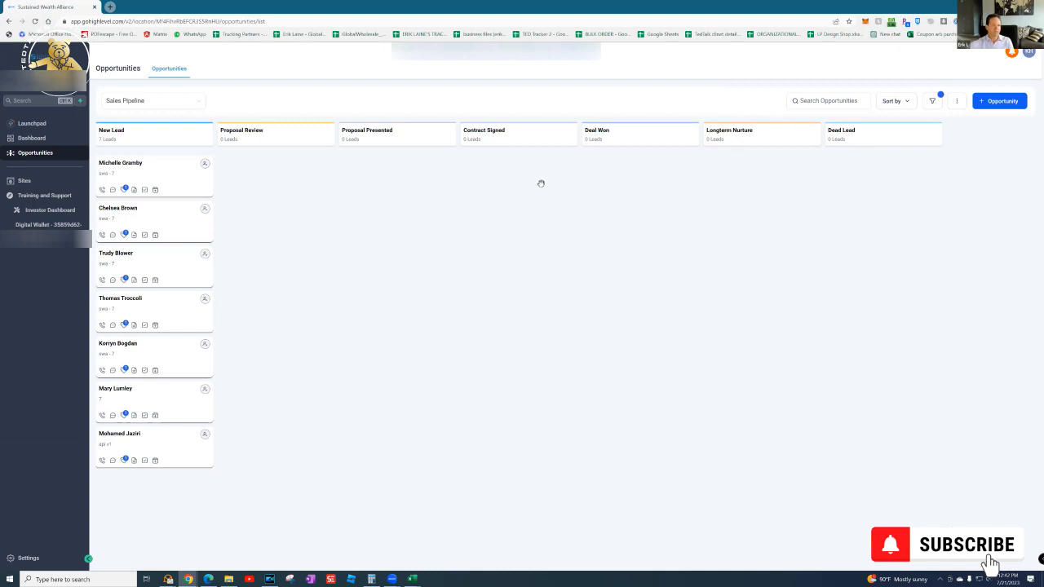
mouse_move(155, 279)
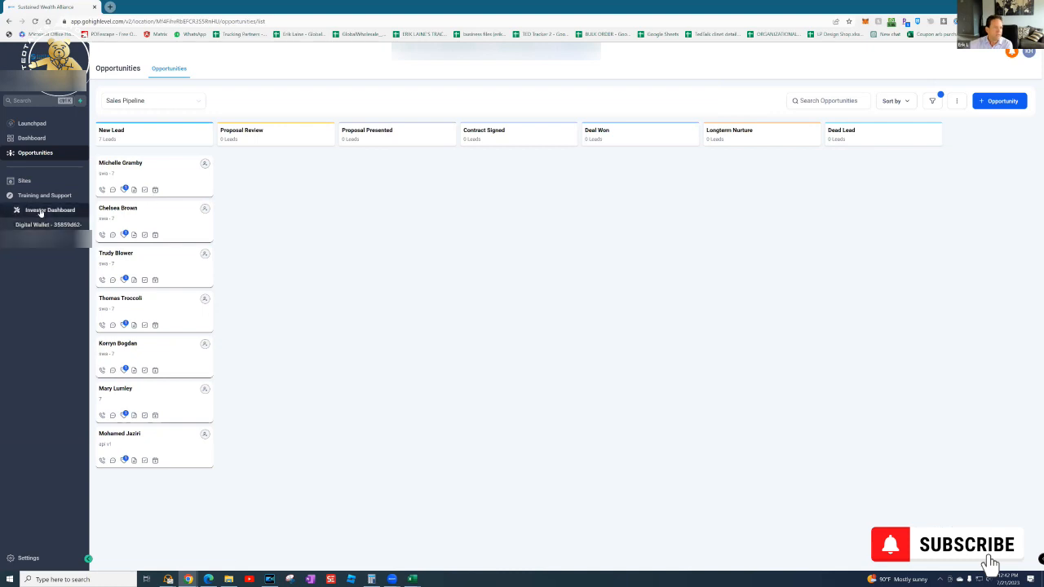
left_click(49, 209)
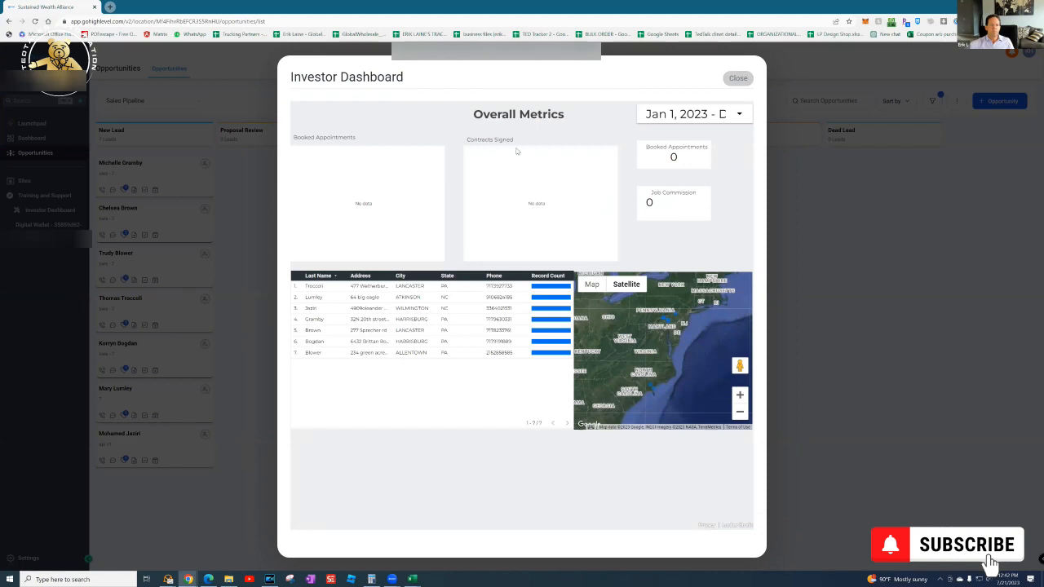
mouse_move(703, 216)
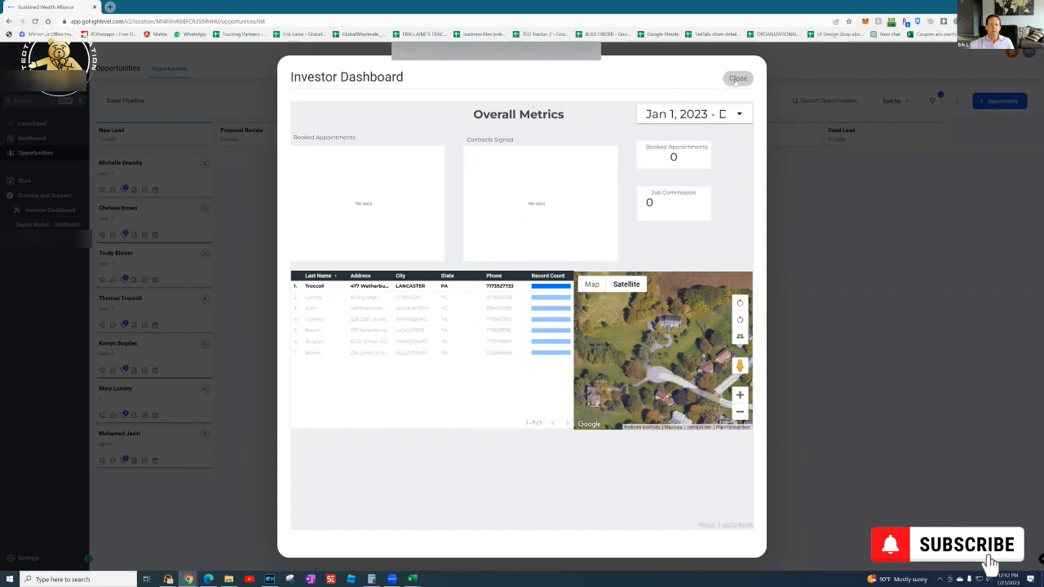
left_click(738, 78)
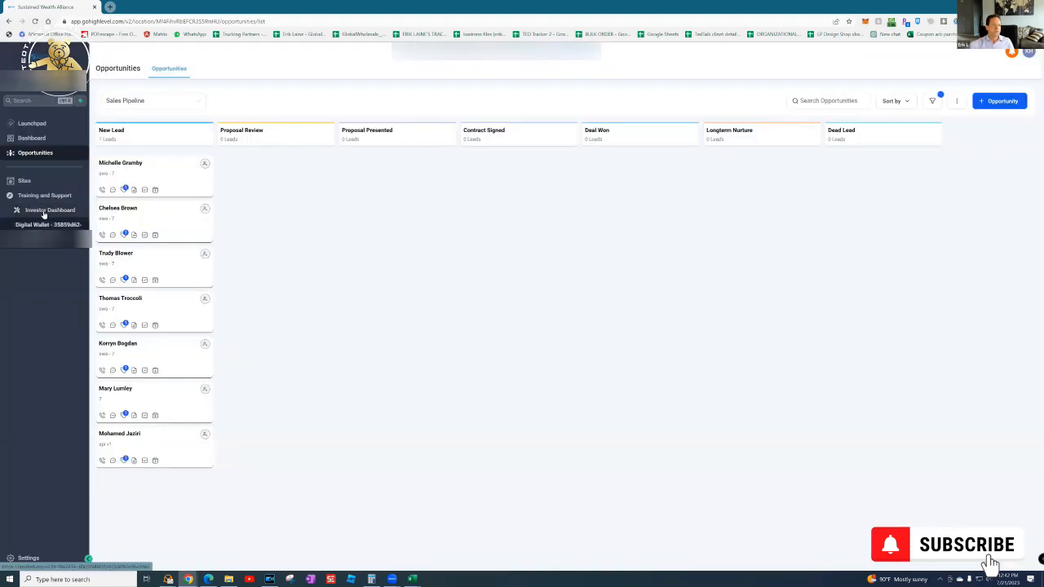
left_click(47, 226)
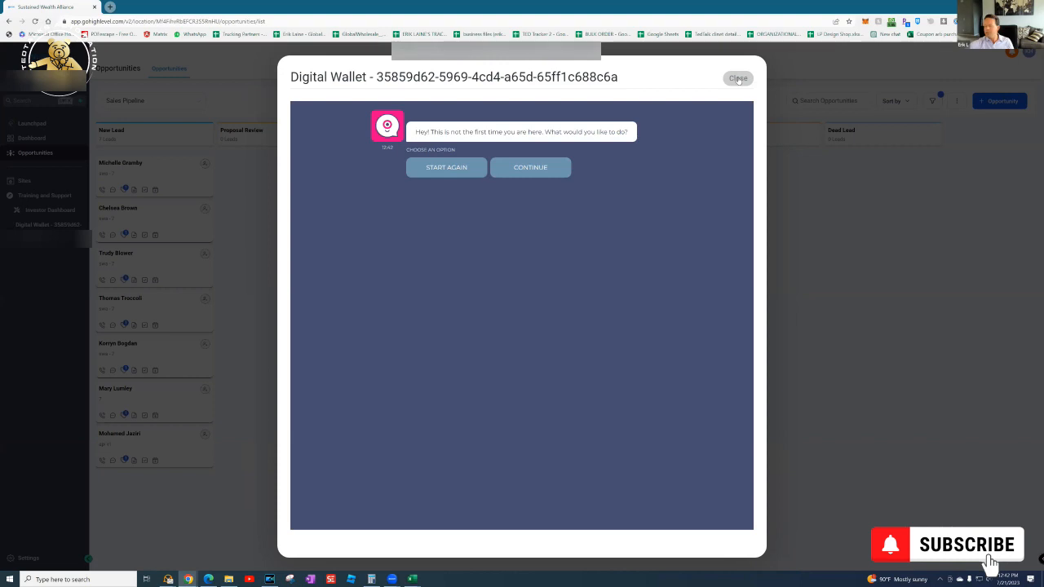
left_click(738, 78)
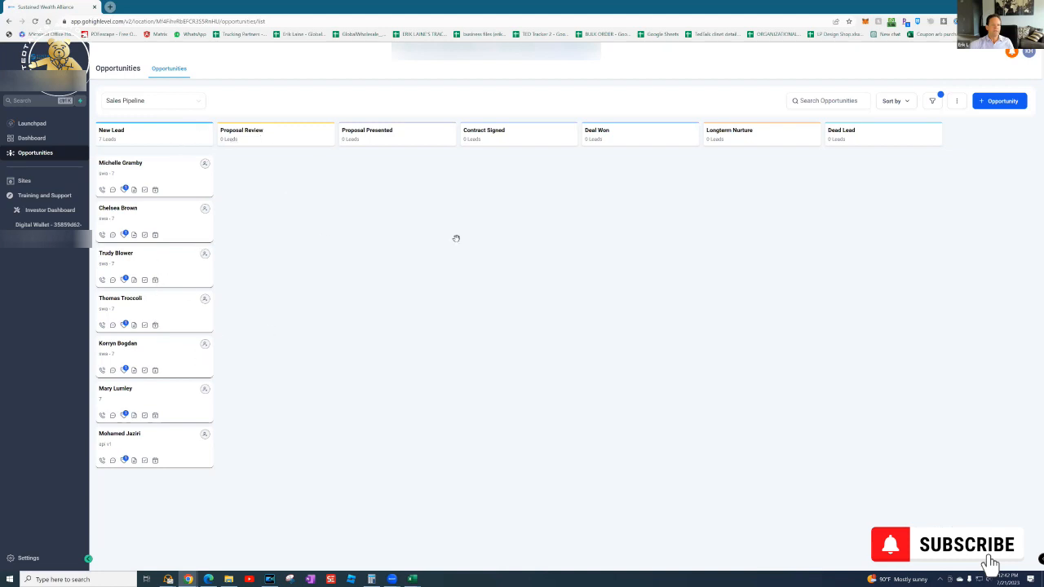
mouse_move(271, 121)
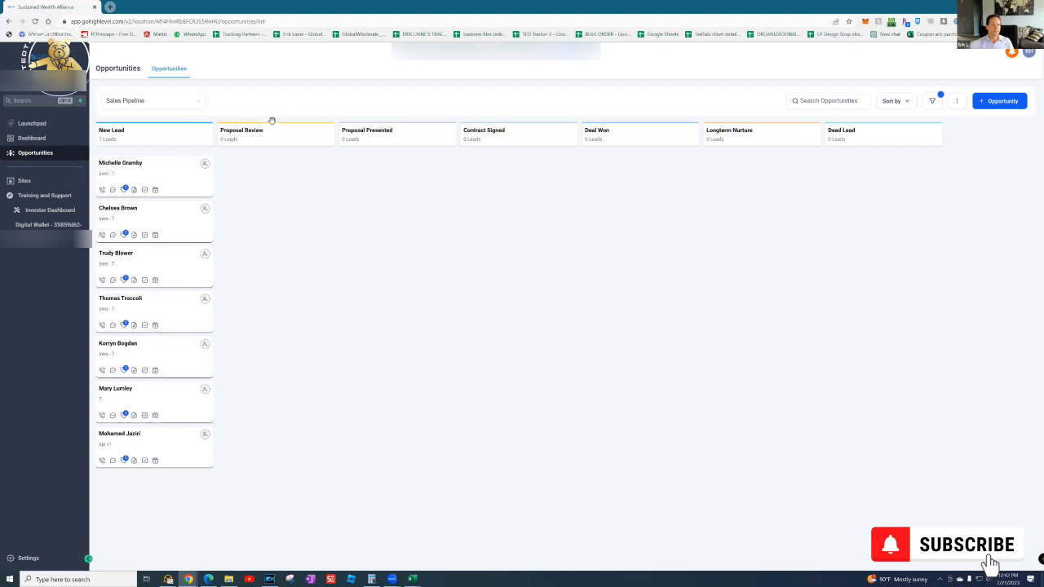
mouse_move(415, 171)
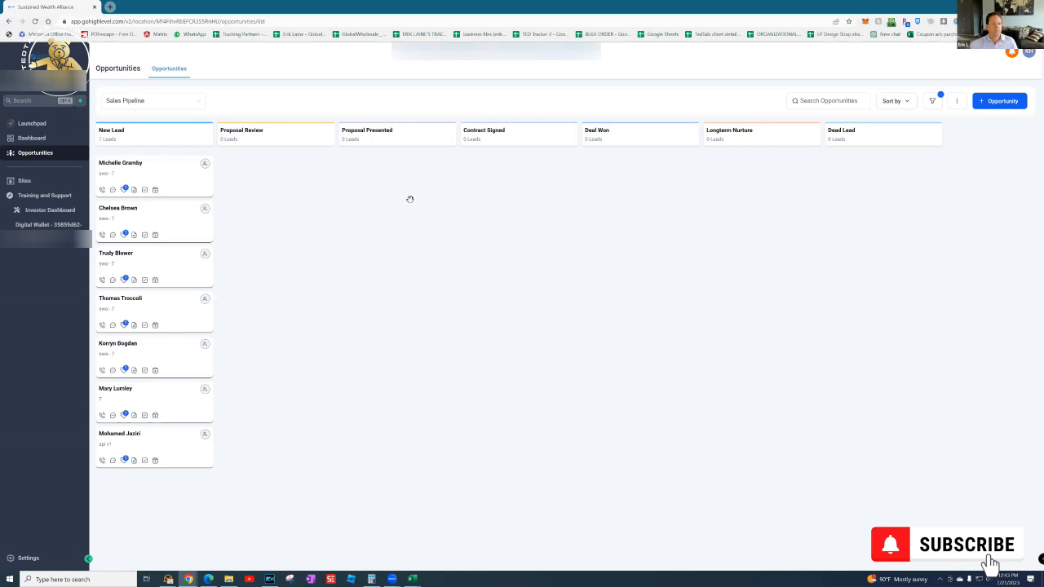
mouse_move(496, 241)
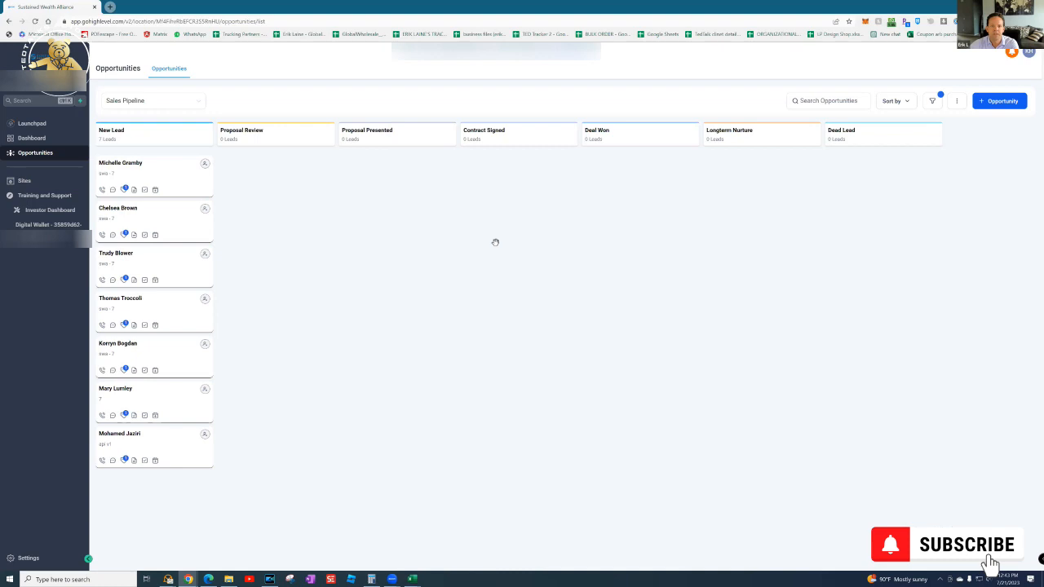
mouse_move(542, 284)
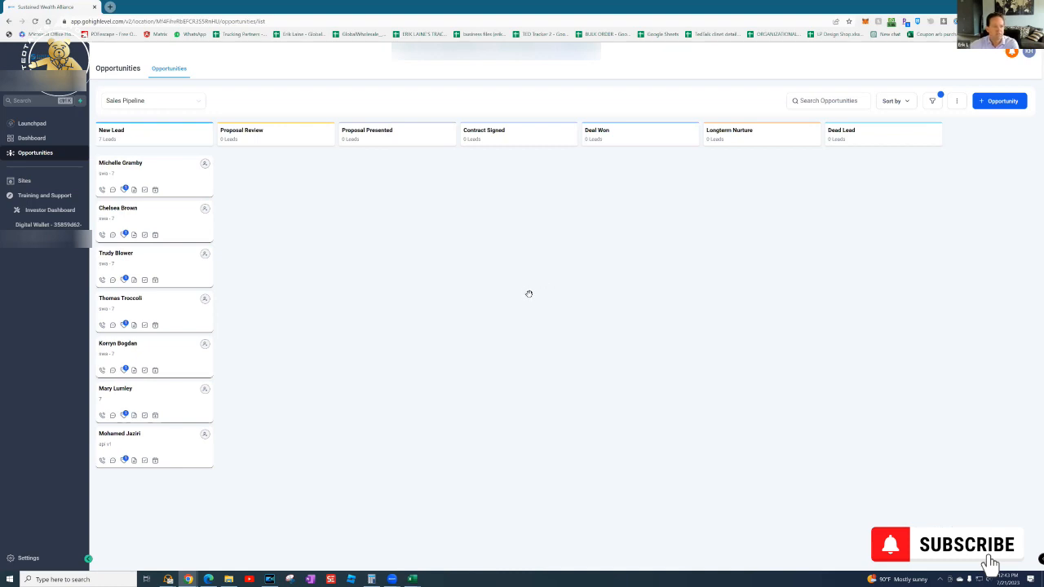
mouse_move(578, 276)
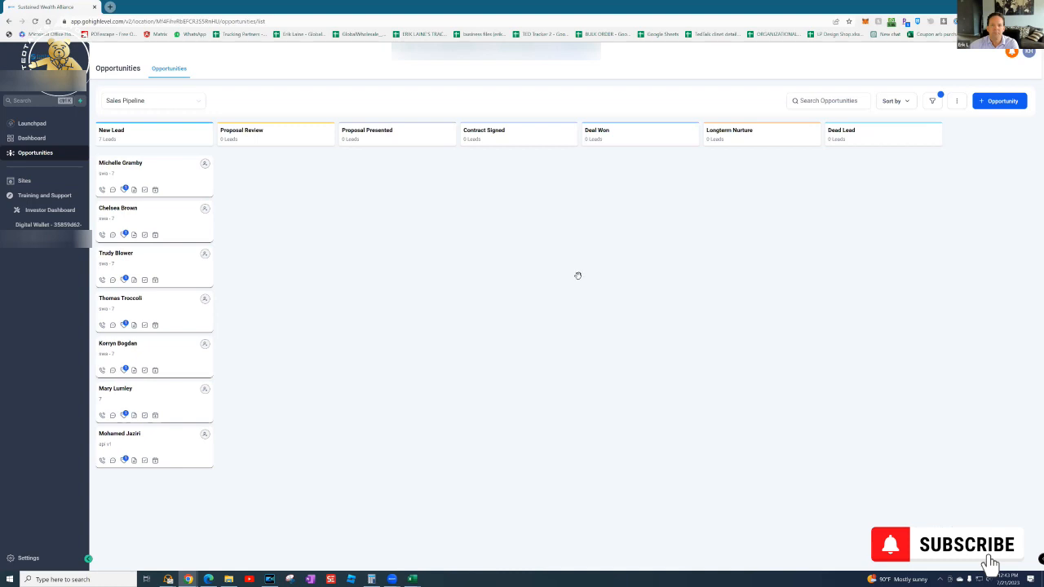